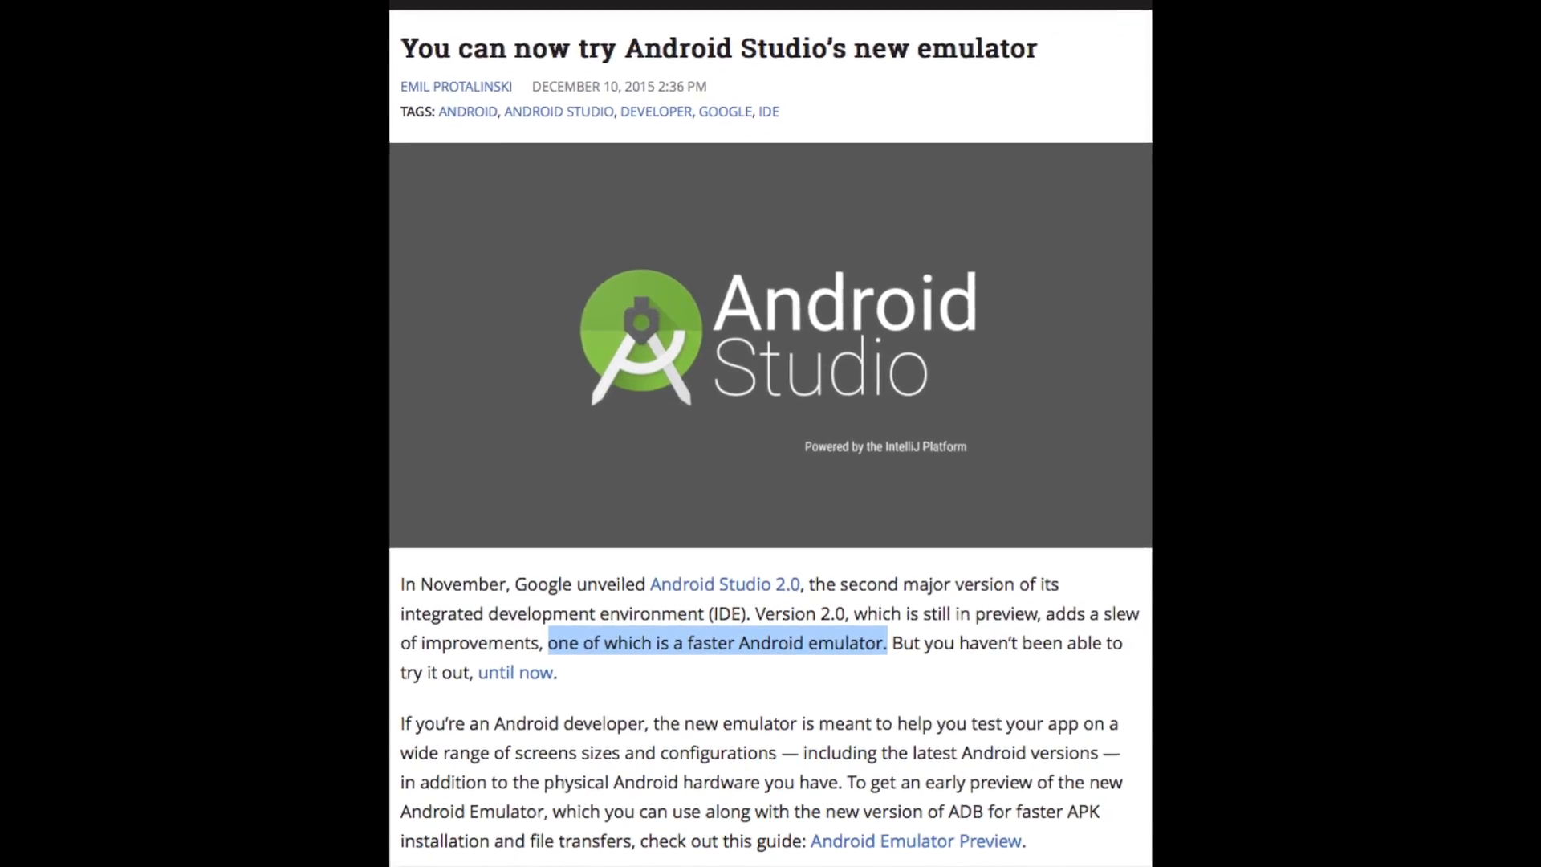
# Scroll through the emulator articles and blog post down to the Emulator 2.0 New Features section.
pyautogui.scroll(-3)
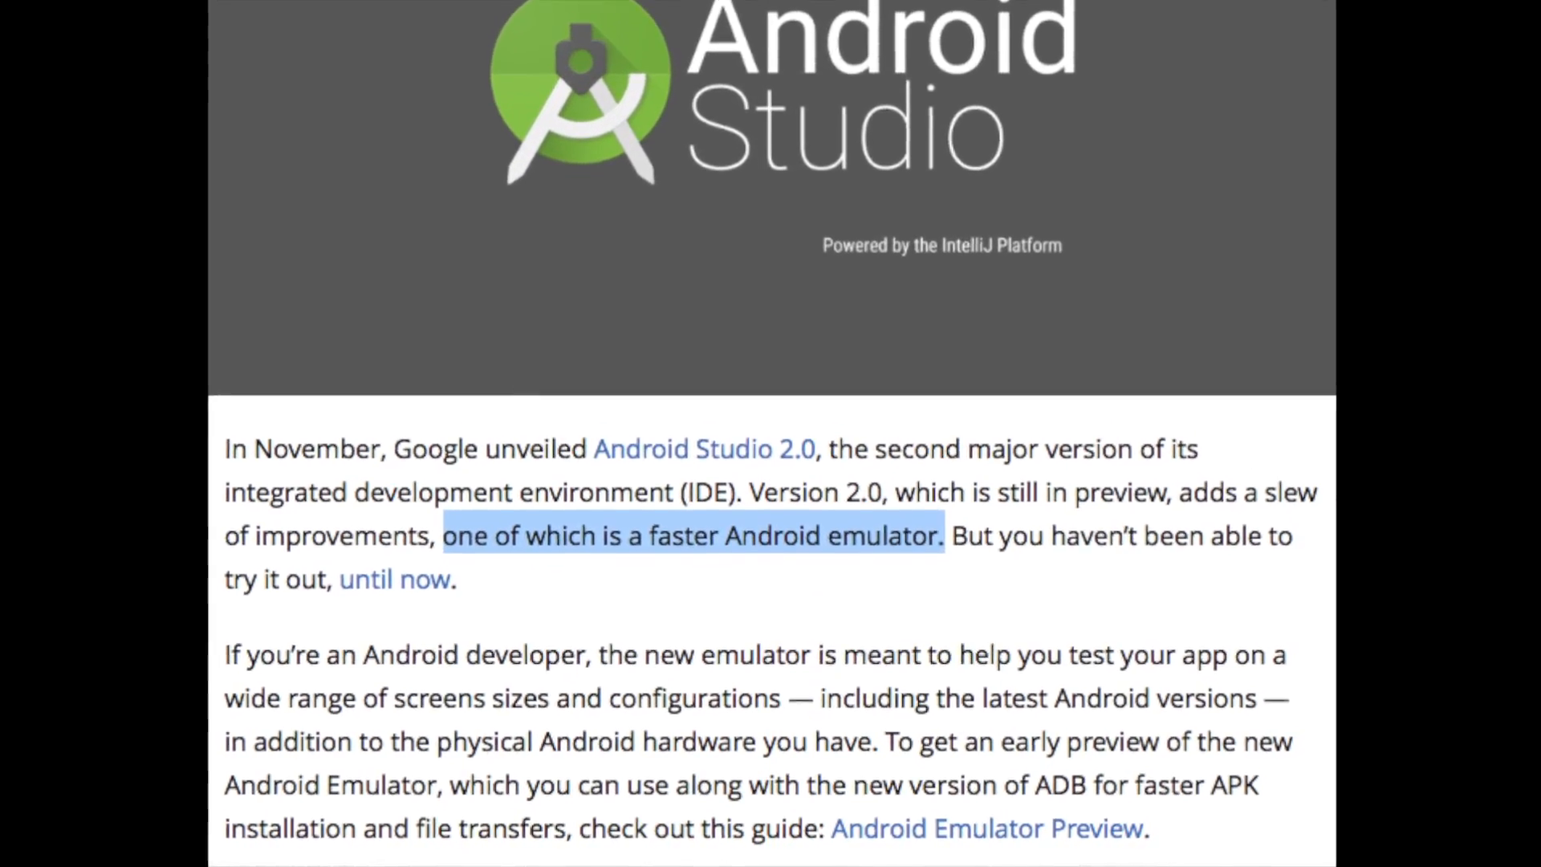
pyautogui.scroll(-3)
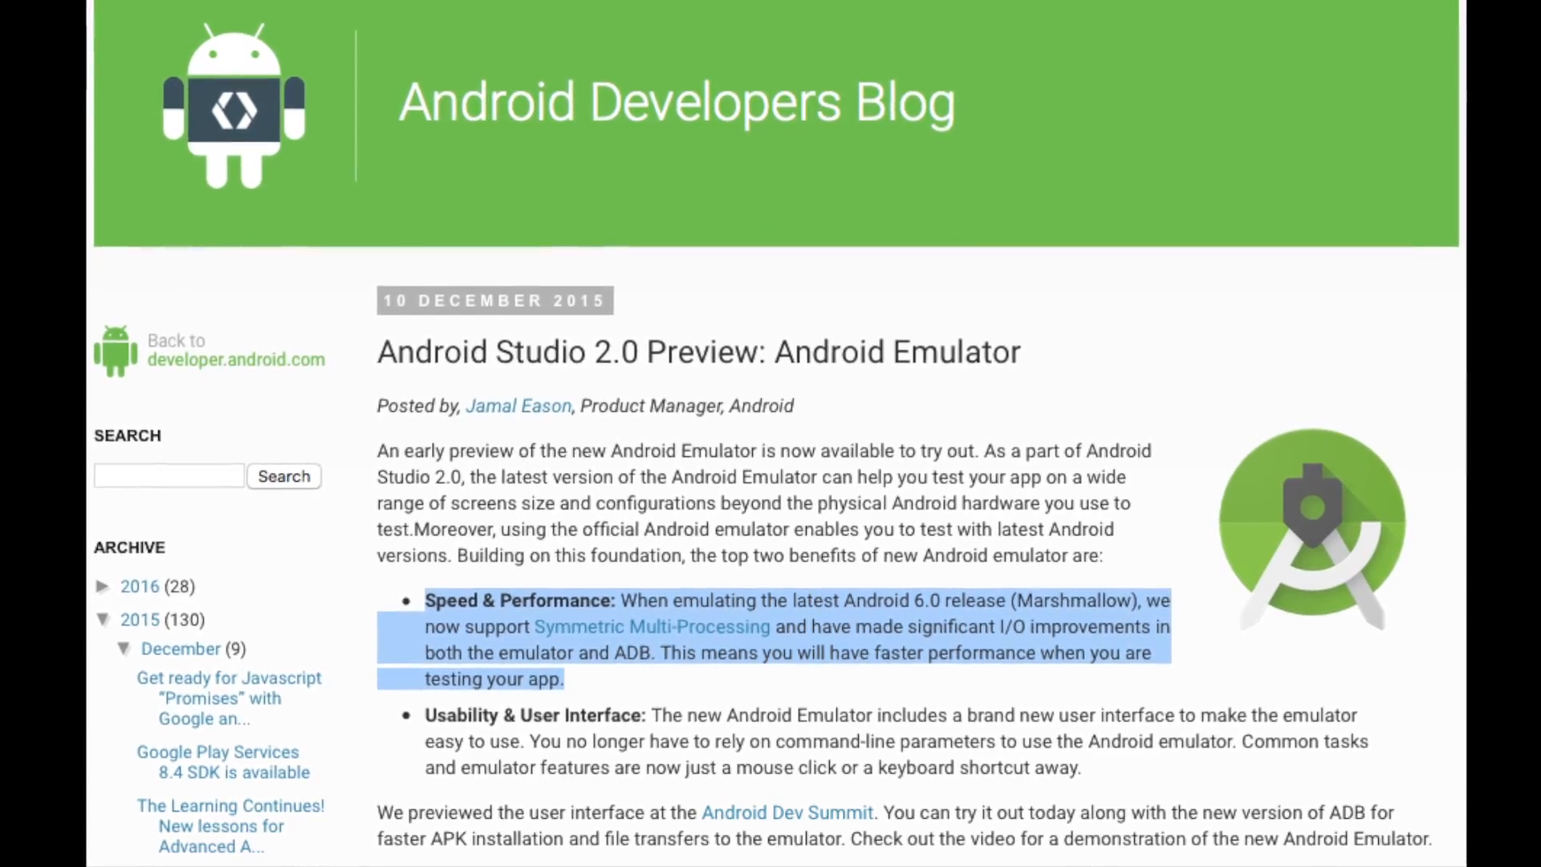
pyautogui.scroll(-3)
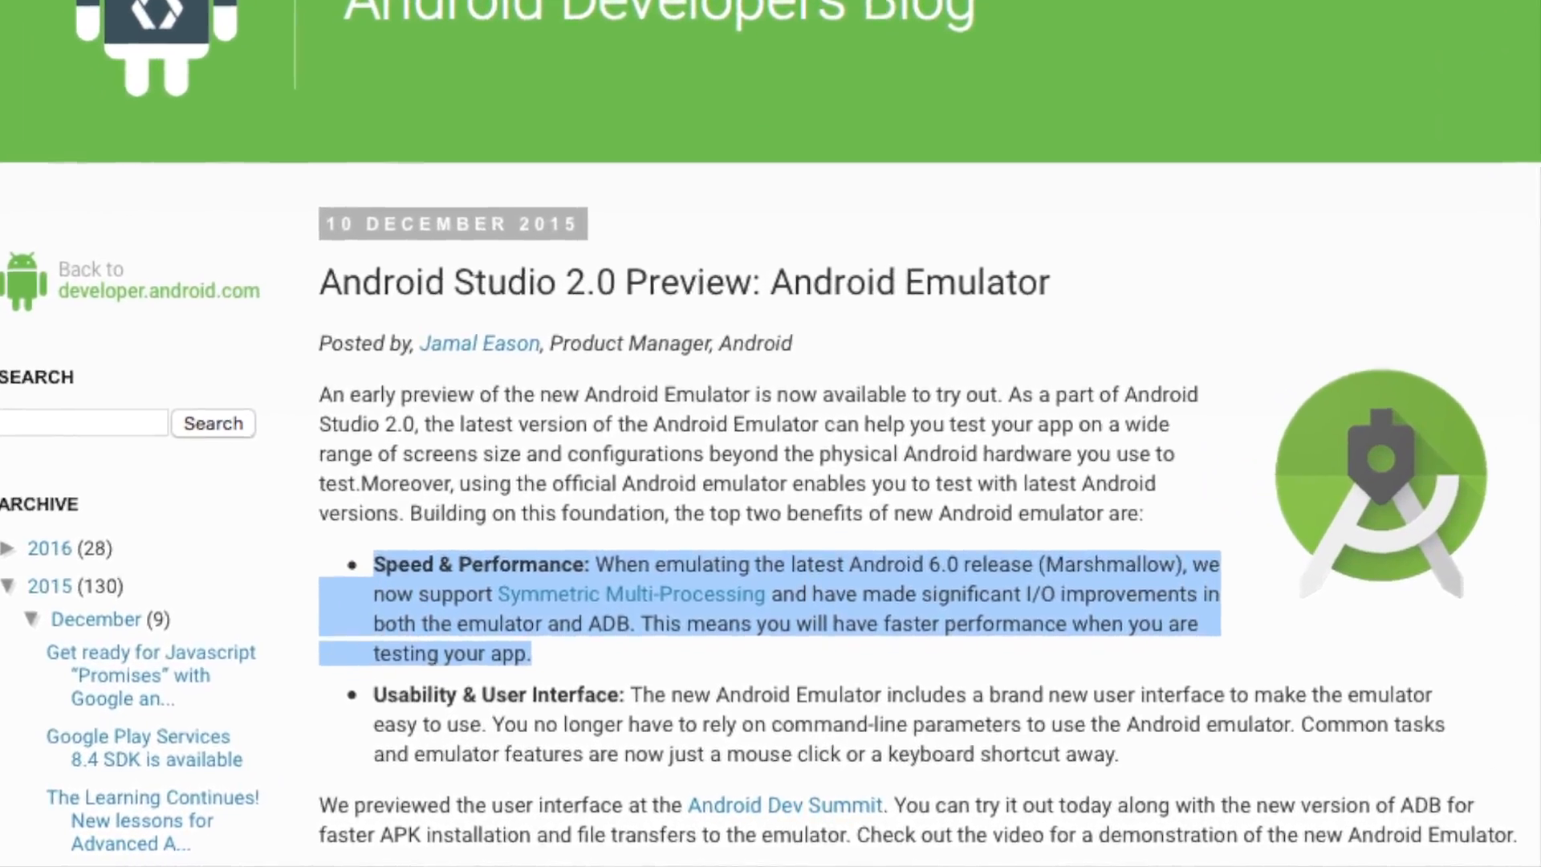
pyautogui.scroll(-3)
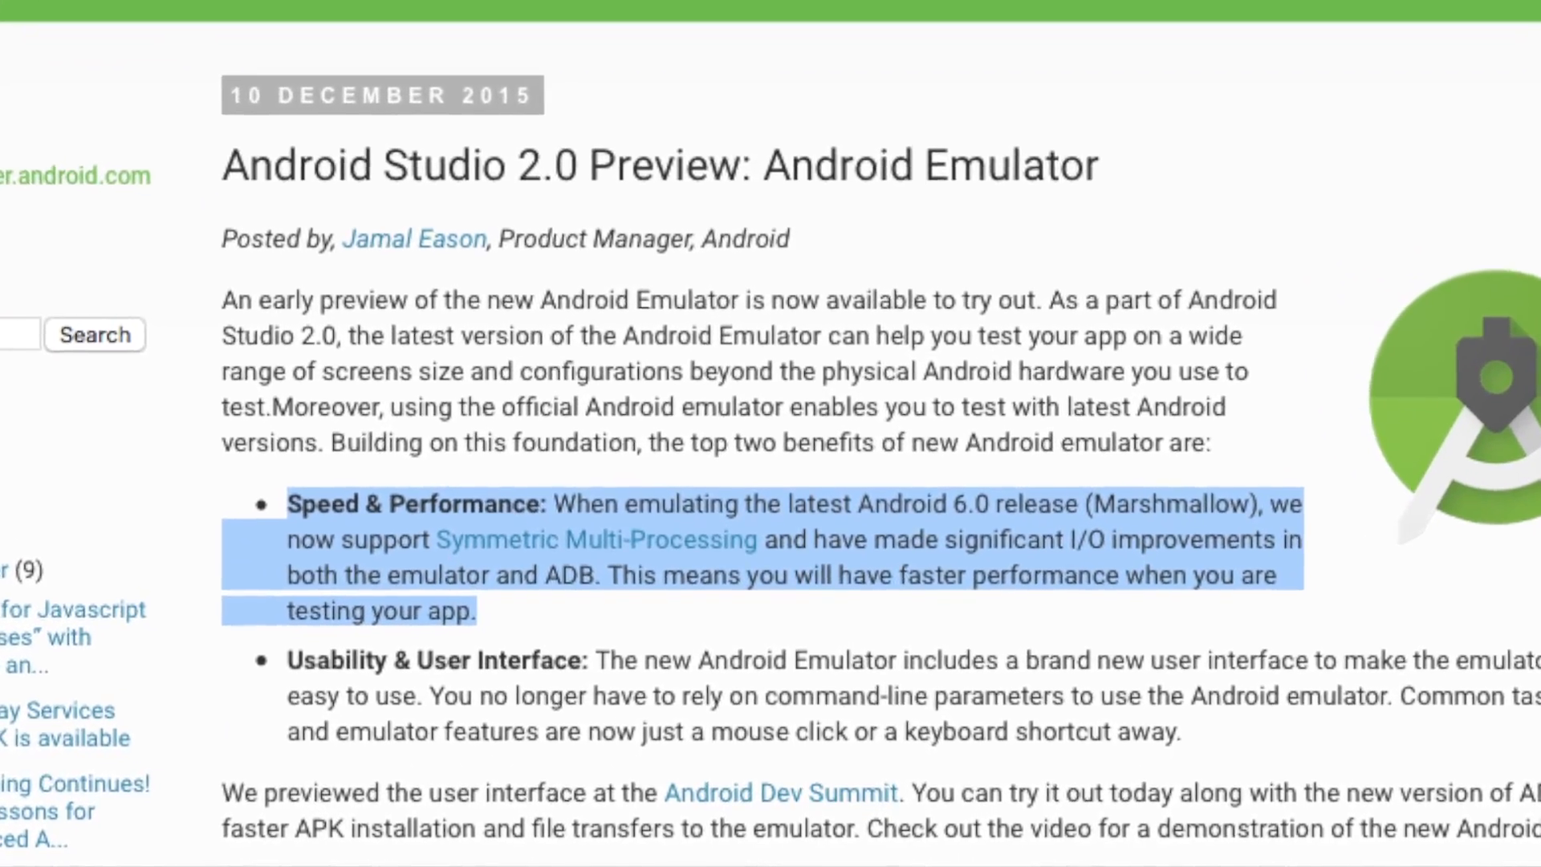
pyautogui.scroll(-3)
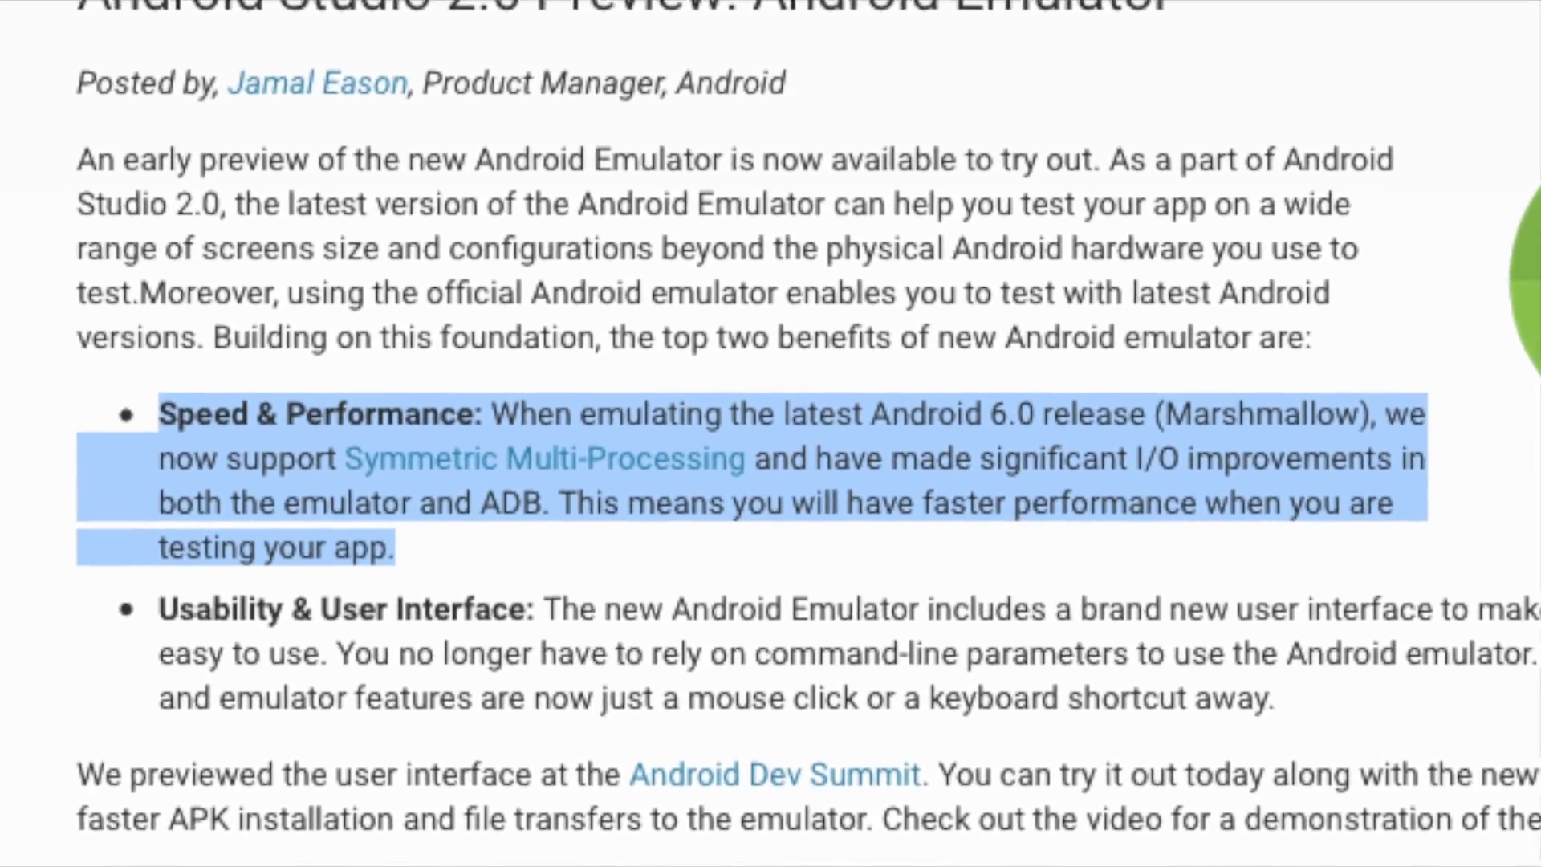
pyautogui.scroll(-3)
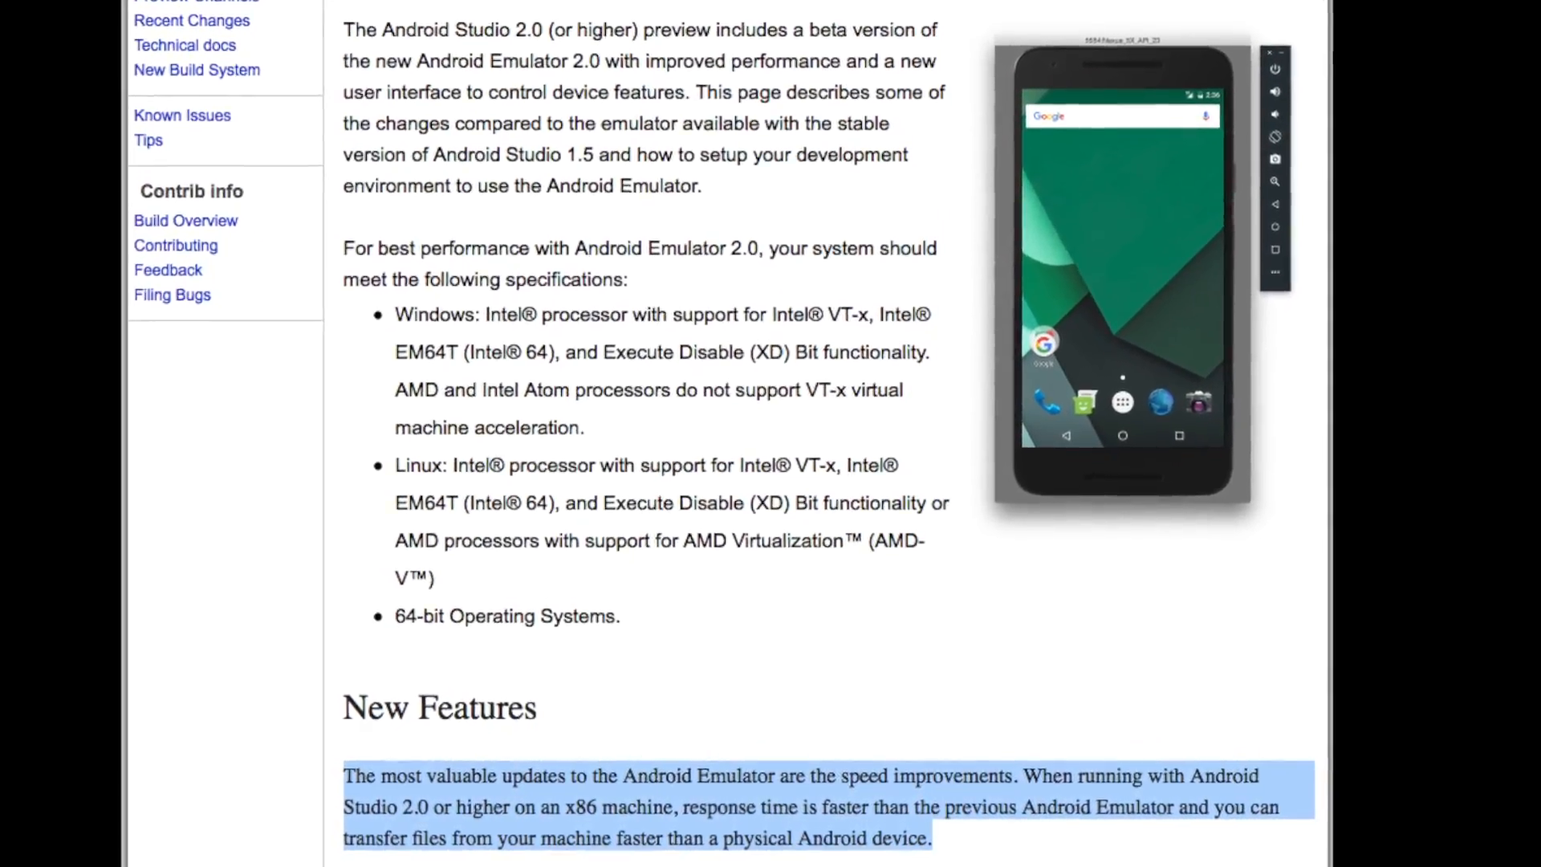
pyautogui.scroll(-3)
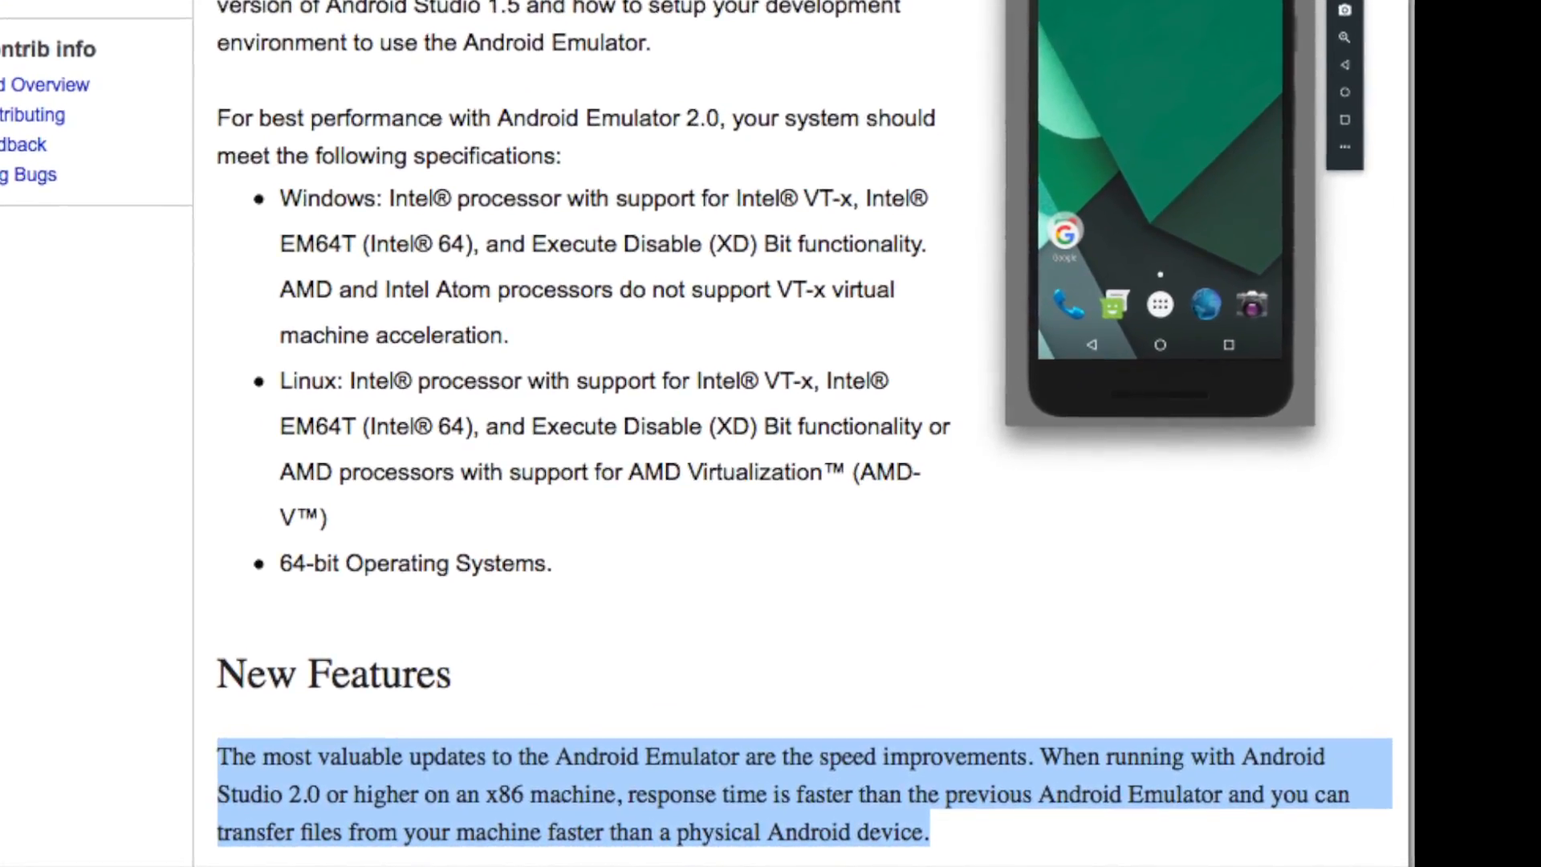
pyautogui.scroll(-3)
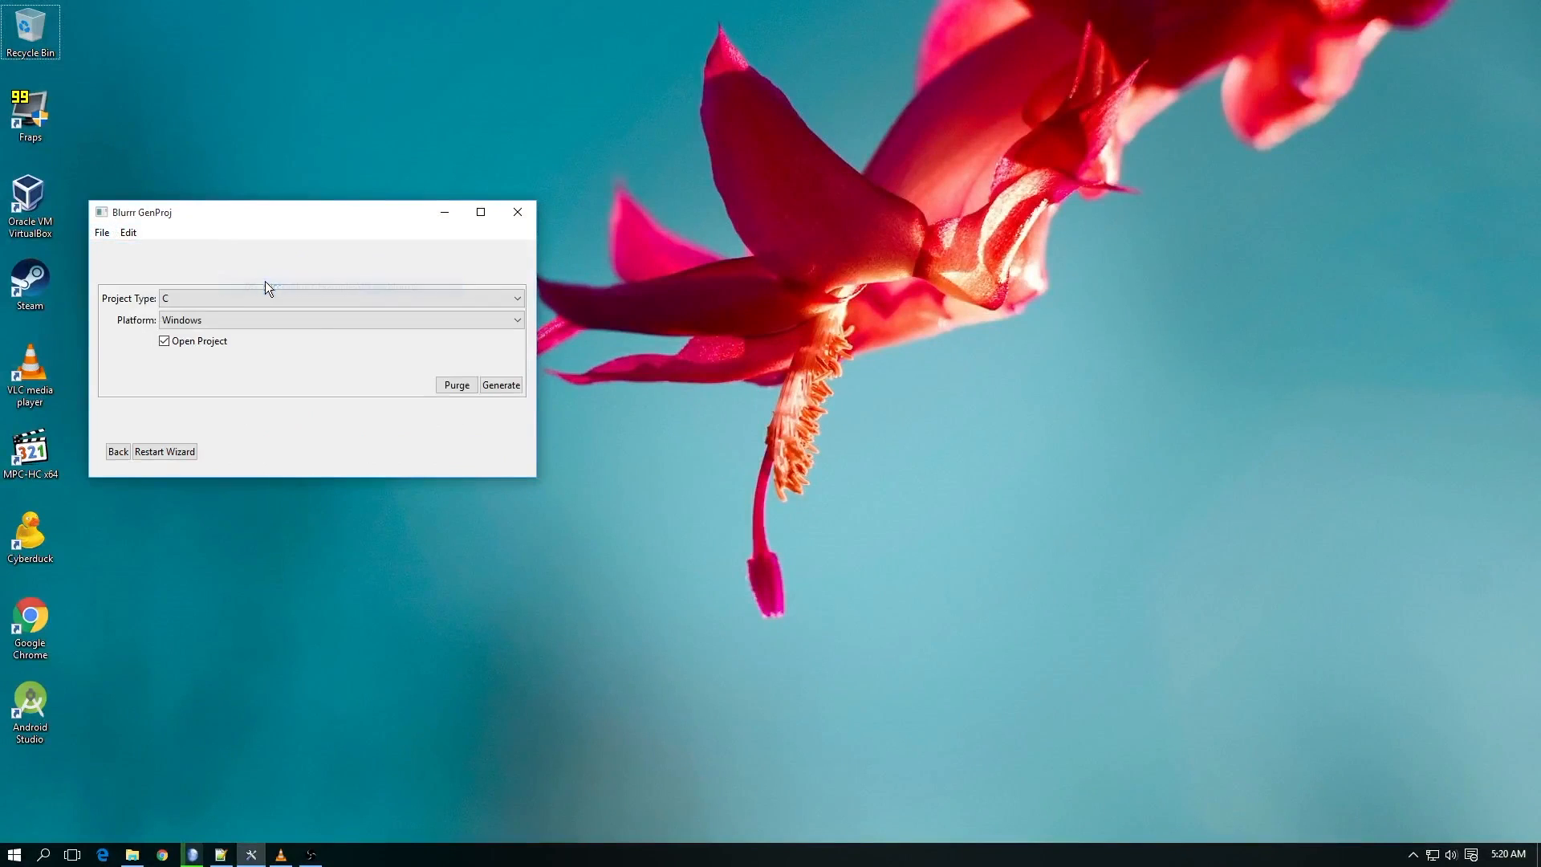
# Generate the Windows C project and start debugging FlappyBlurrC in Visual Studio to launch the game.
pyautogui.click(500, 384)
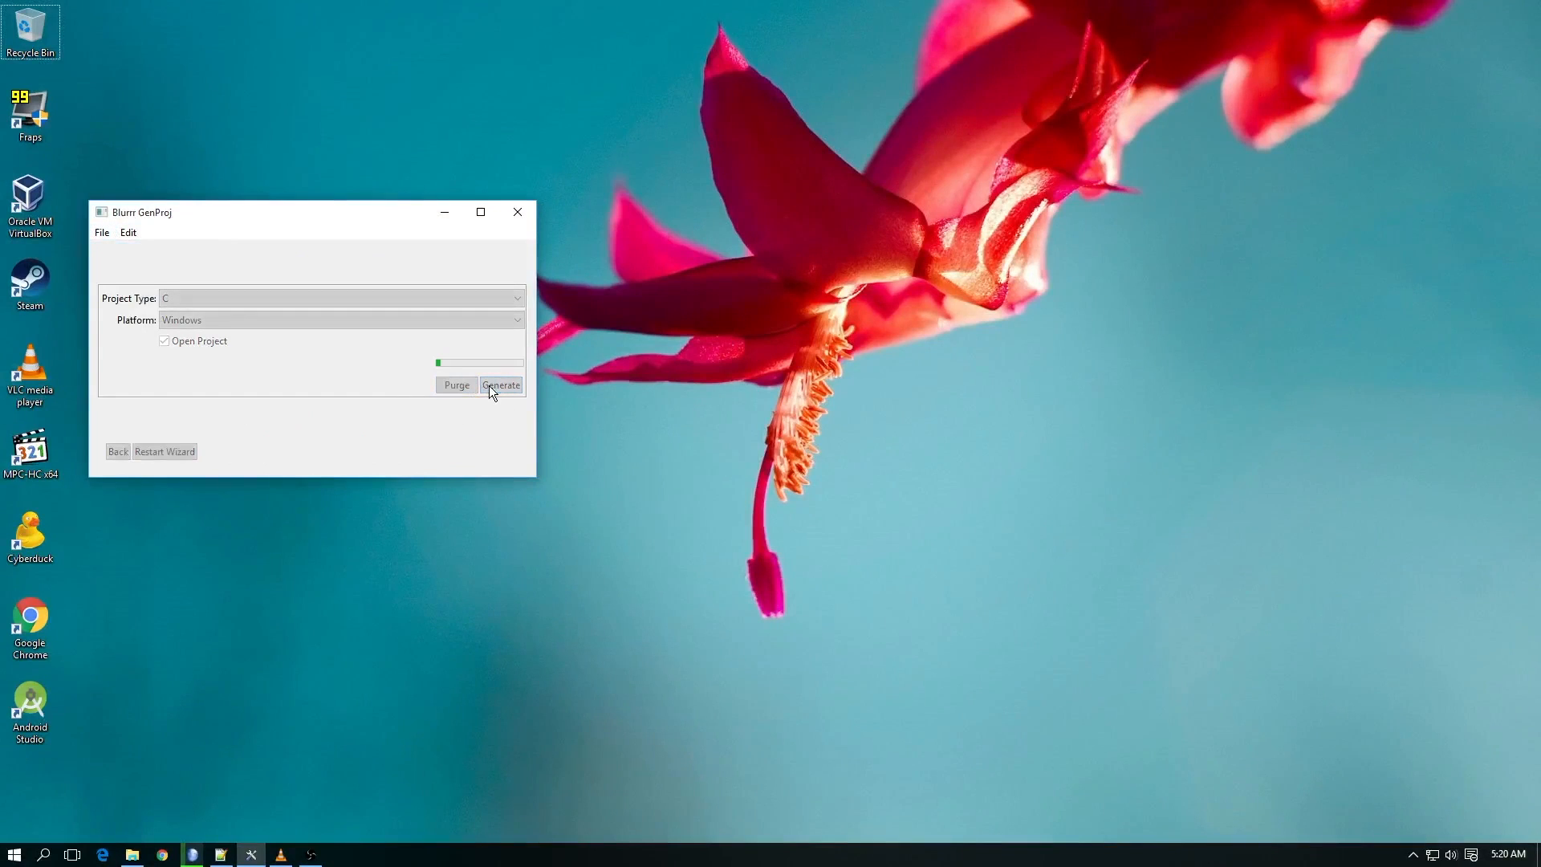
pyautogui.click(501, 384)
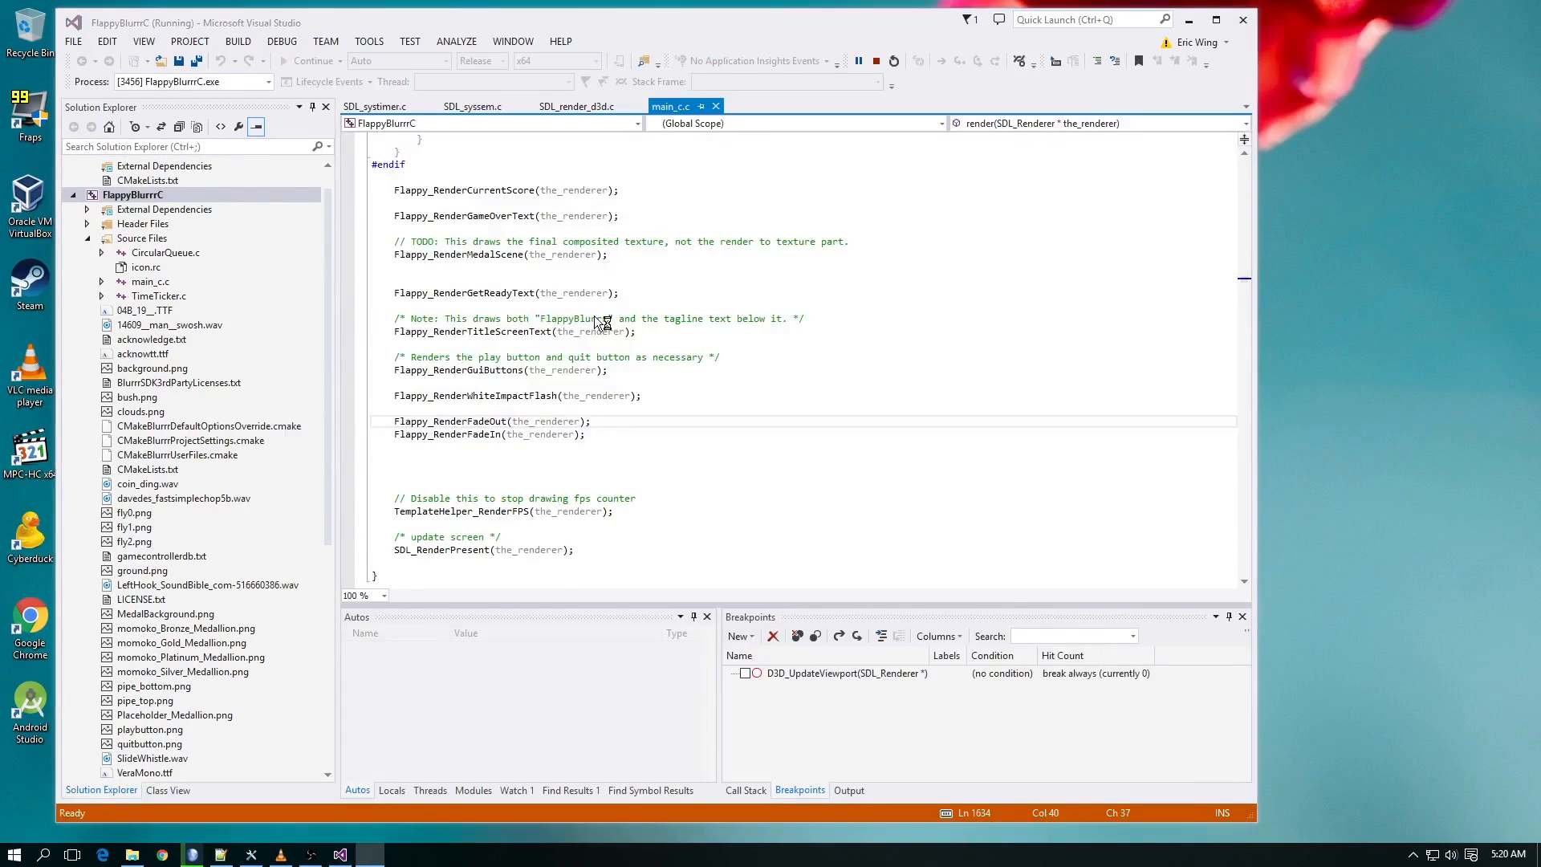
pyautogui.click(856, 61)
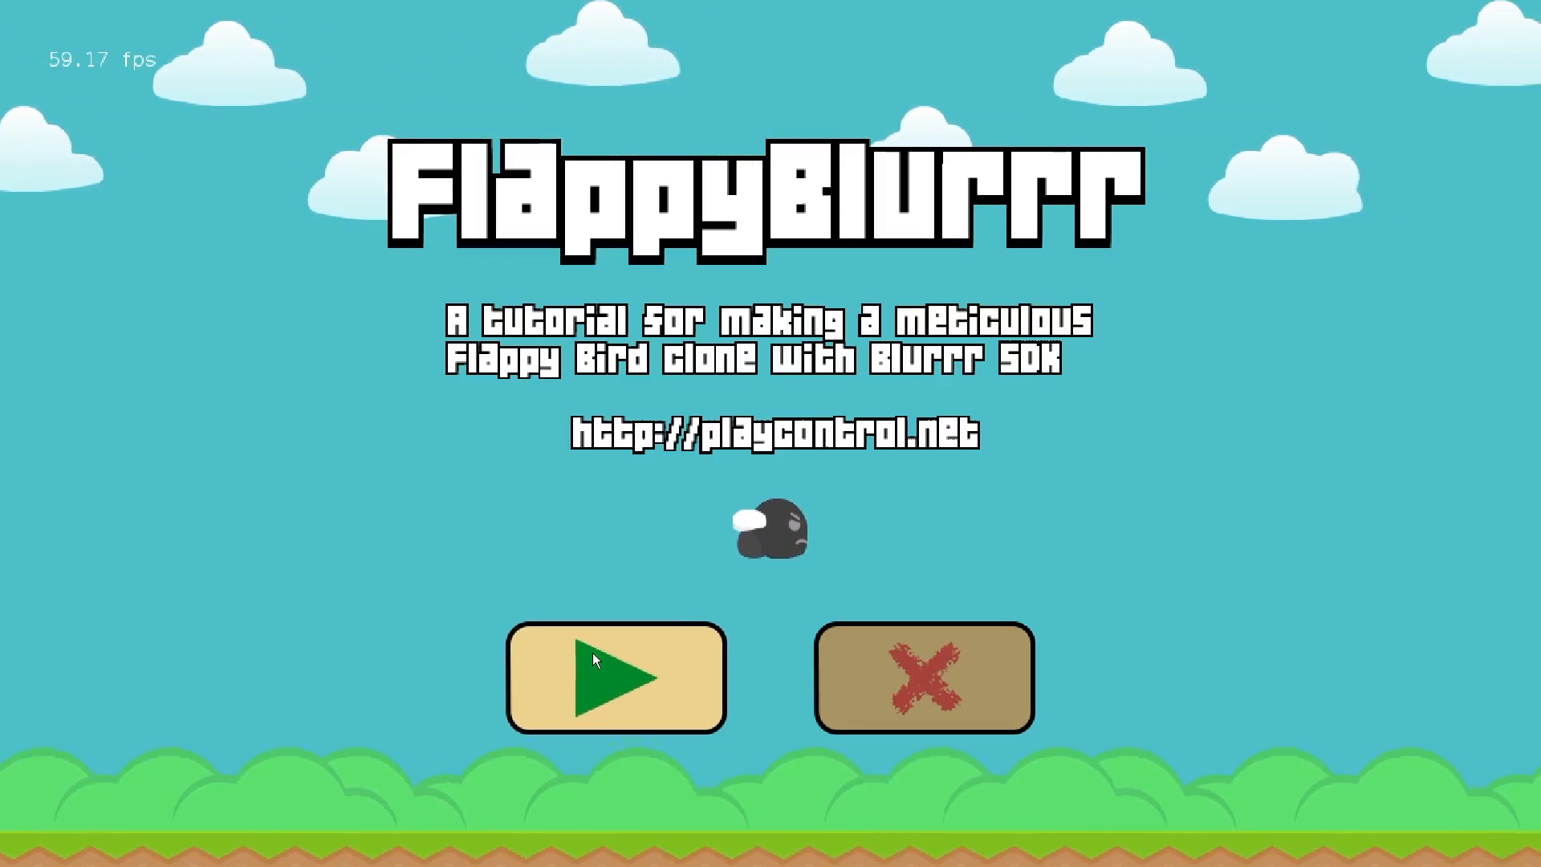
# Start a game from the Flappy Blurrr title screen with the green Play button.
pyautogui.click(615, 678)
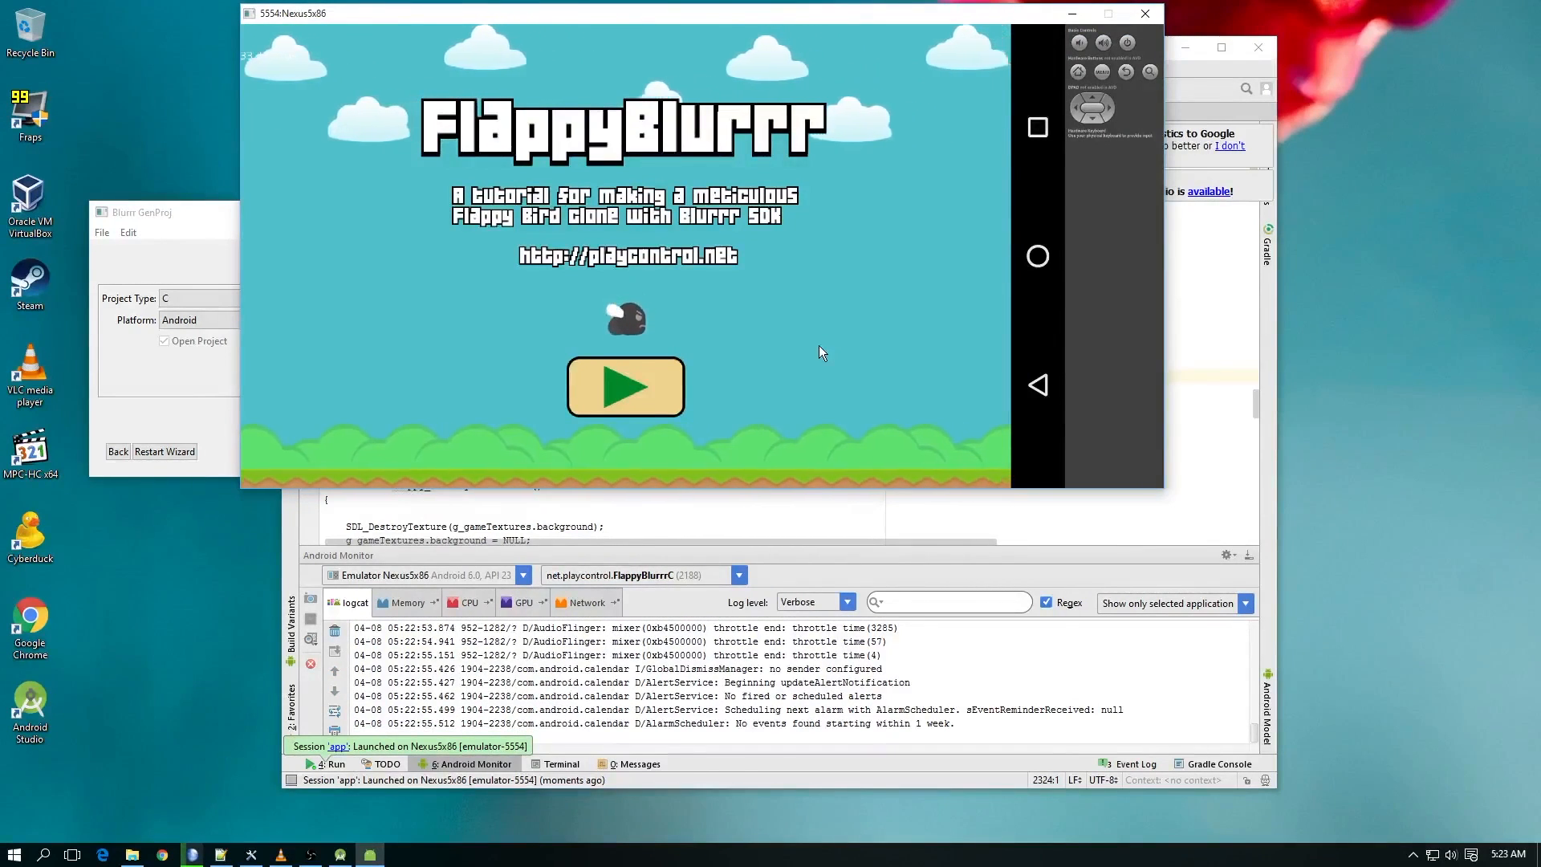
# Start a game of Flappy Blurrr inside the Nexus5x86 emulator.
pyautogui.click(624, 387)
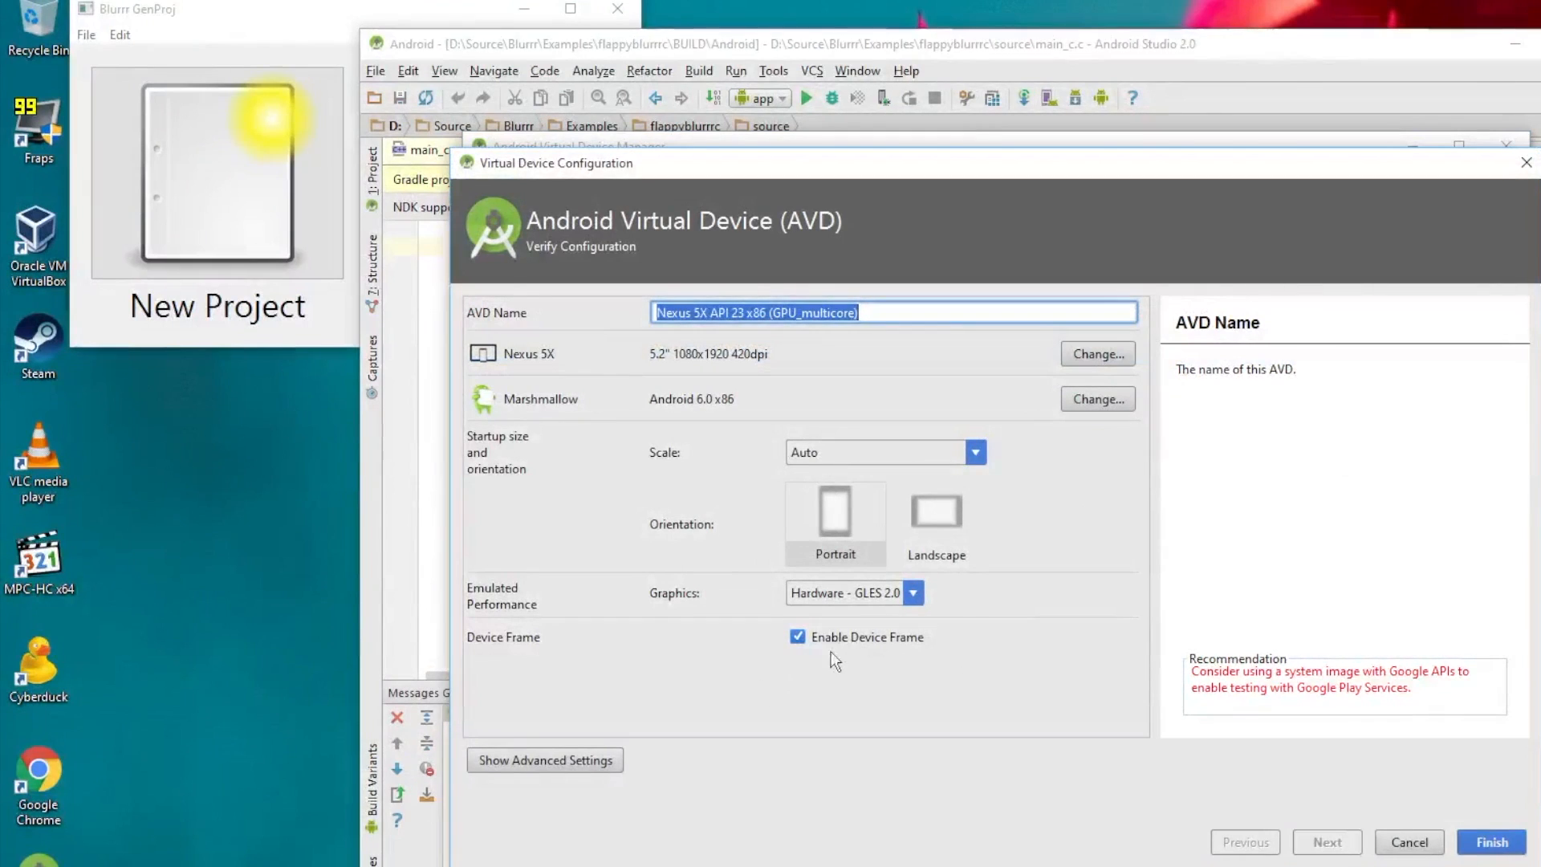
# Finish the Nexus 5X API 23 x86 device with hardware graphics and advanced settings shown.
pyautogui.click(913, 592)
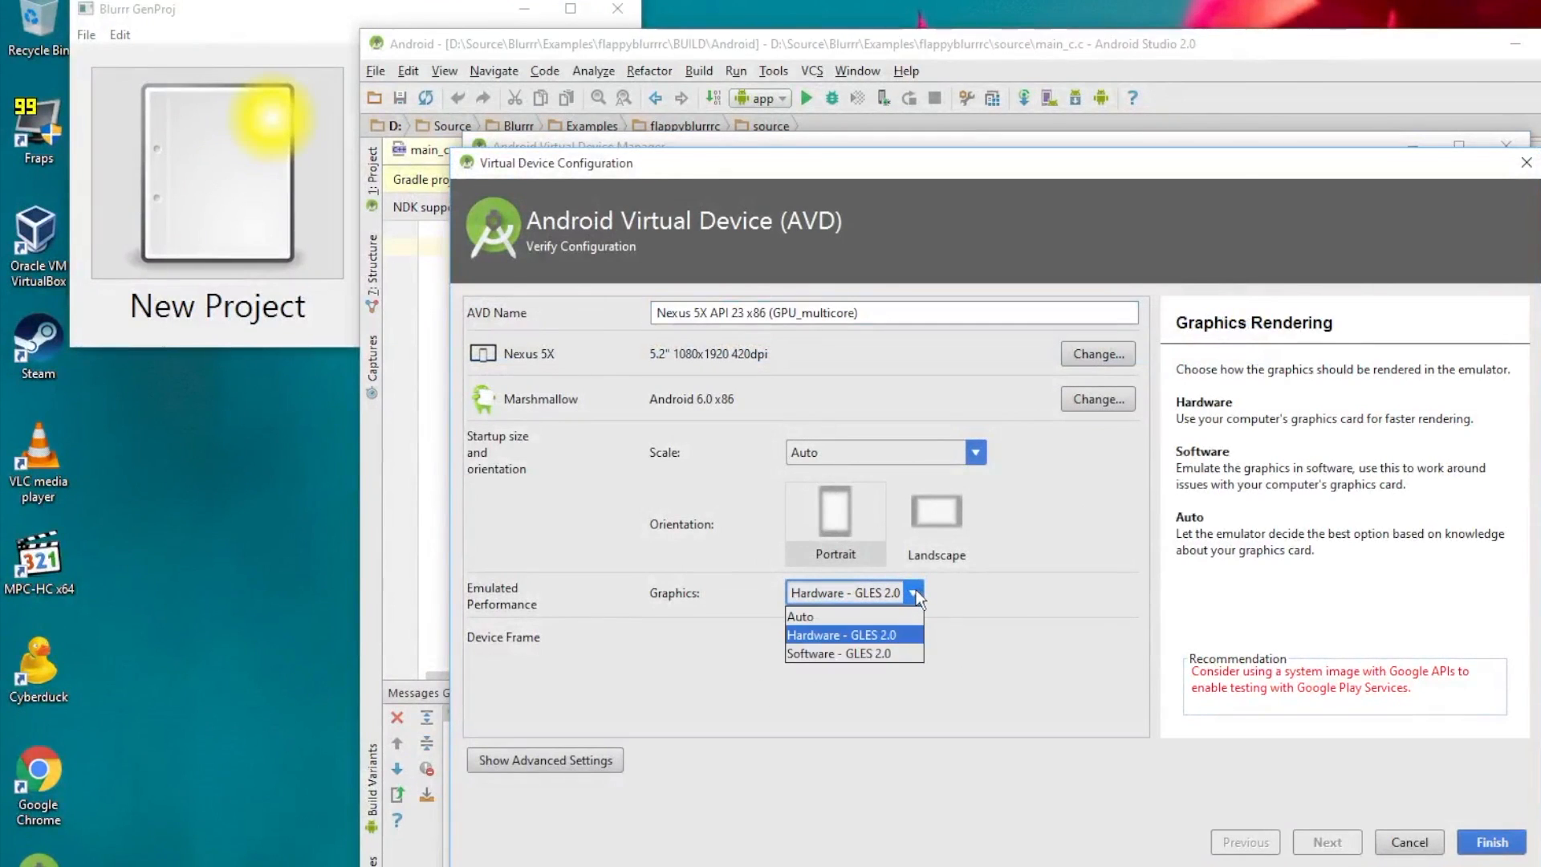
pyautogui.click(544, 759)
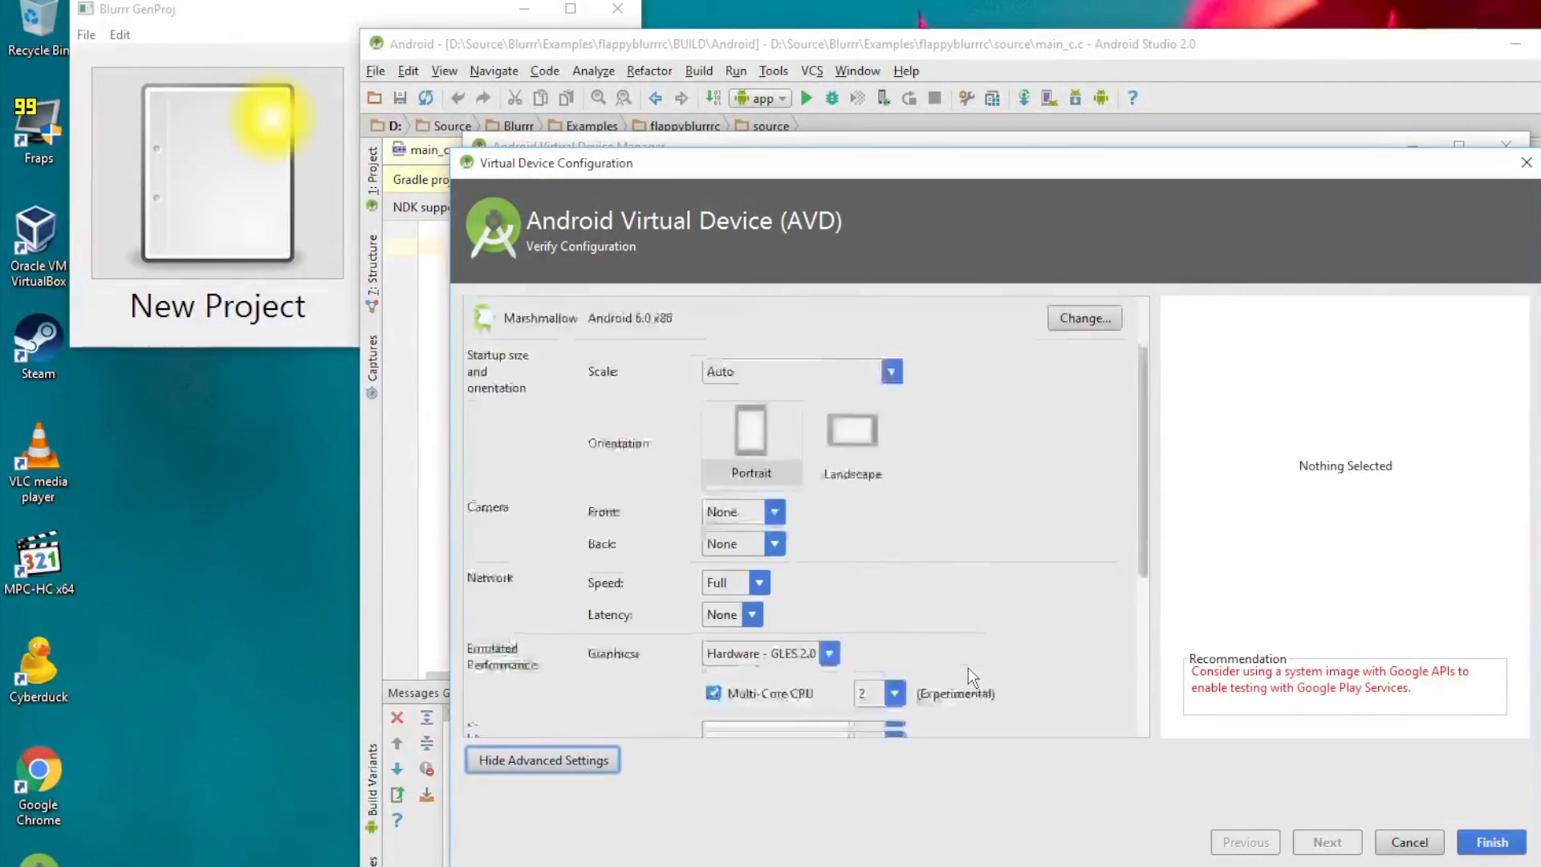
pyautogui.click(892, 488)
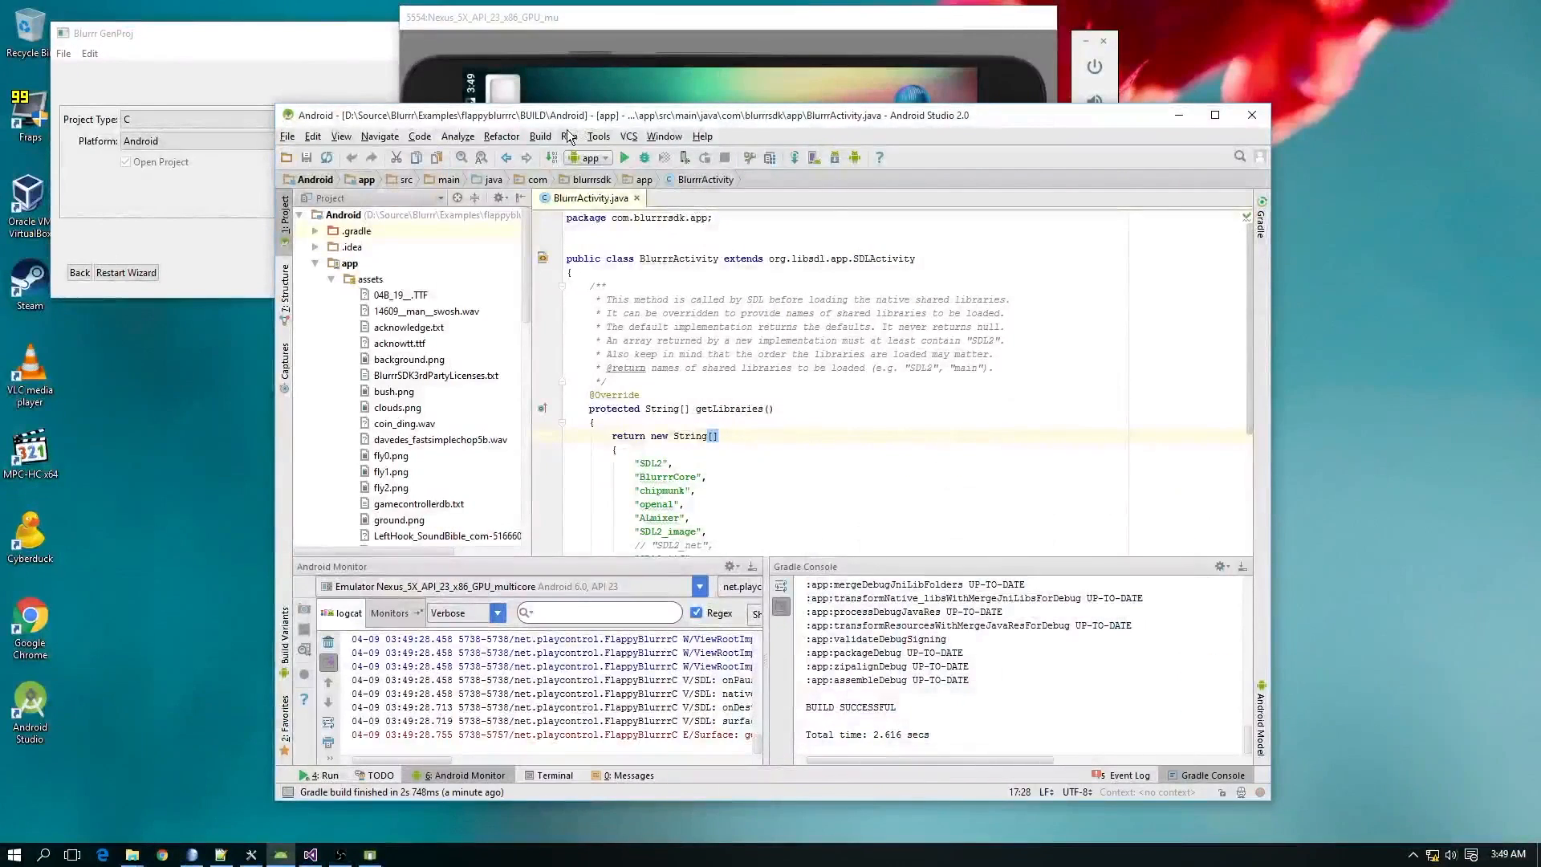
# Run the app and deploy it to the Nexus 5X GPU_multicore emulator.
pyautogui.click(626, 157)
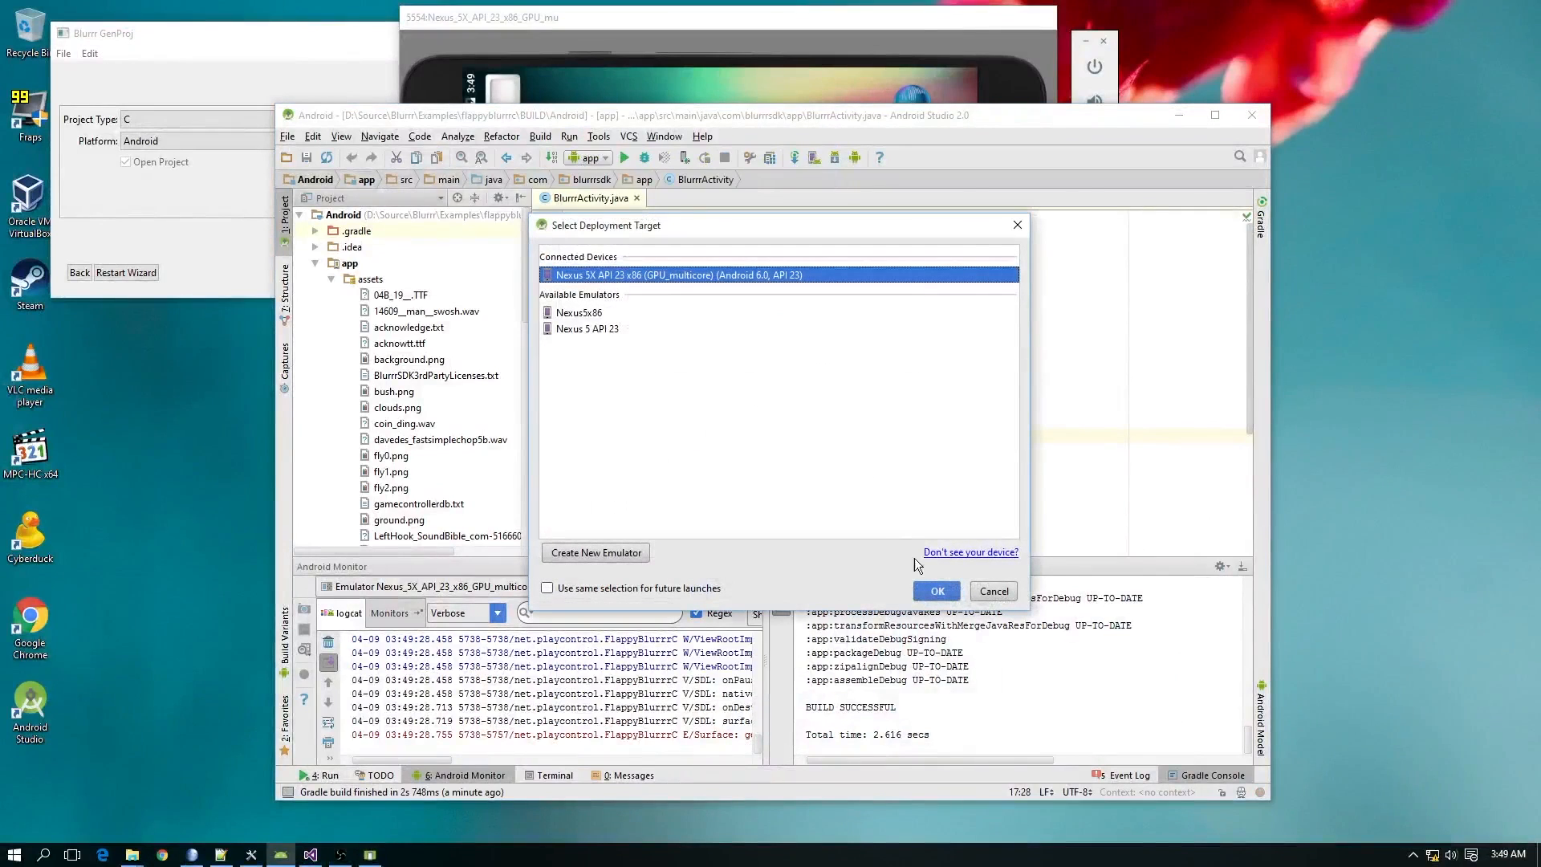
pyautogui.click(934, 590)
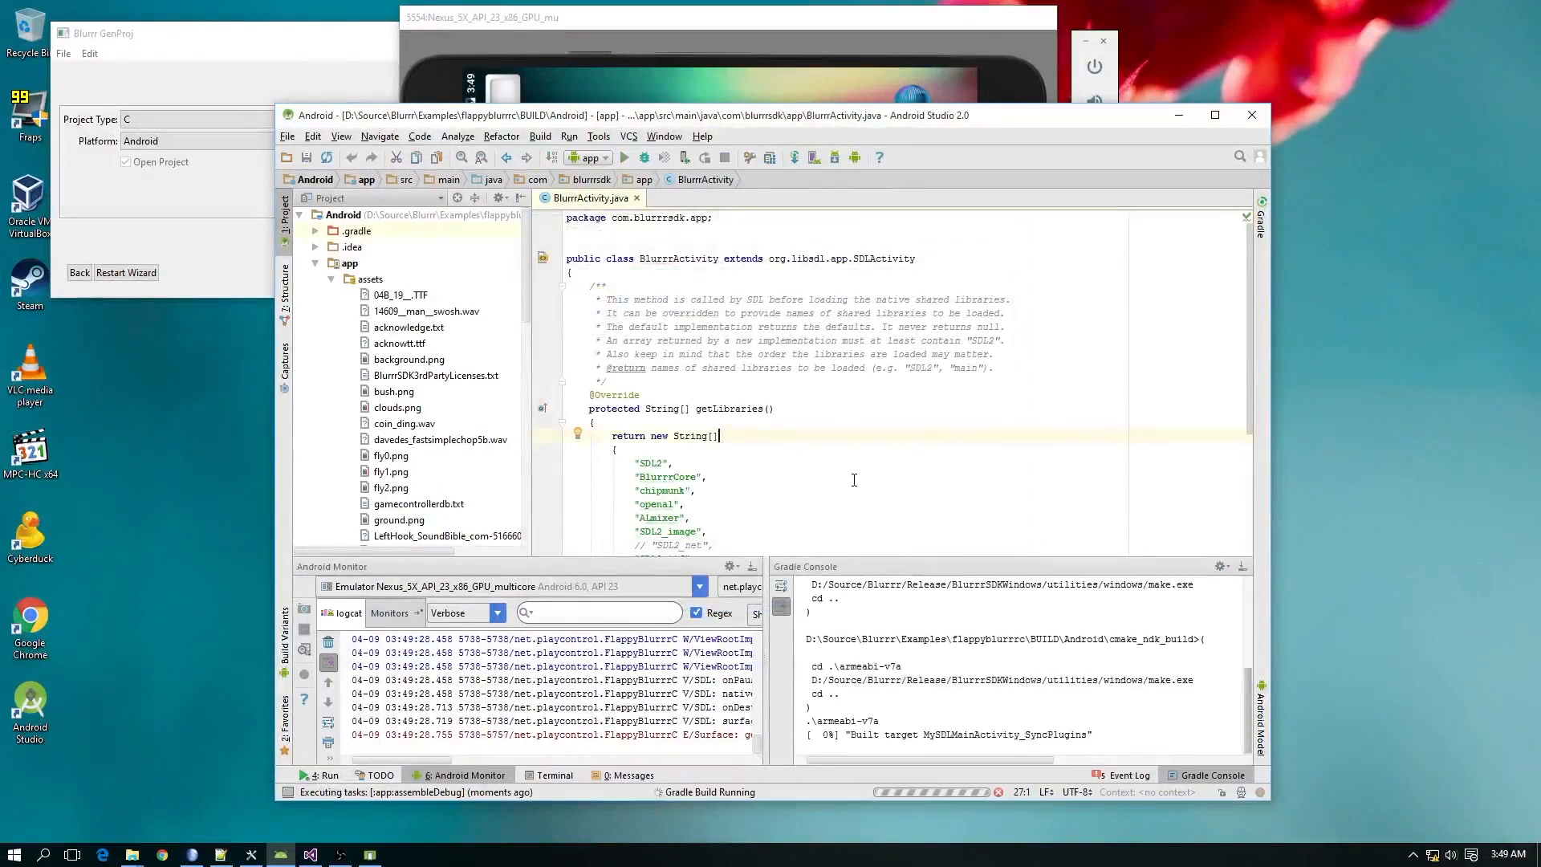